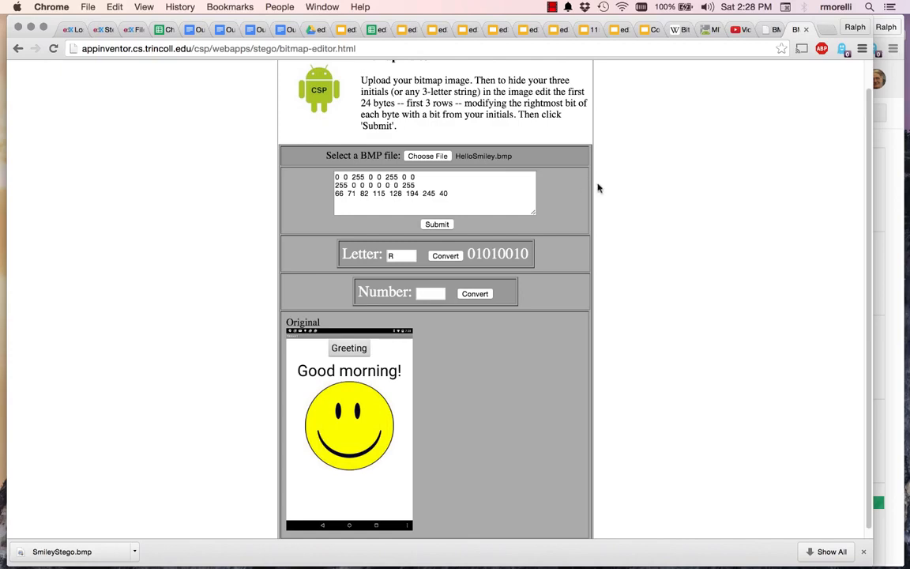
mouse_move(417, 237)
text(A)
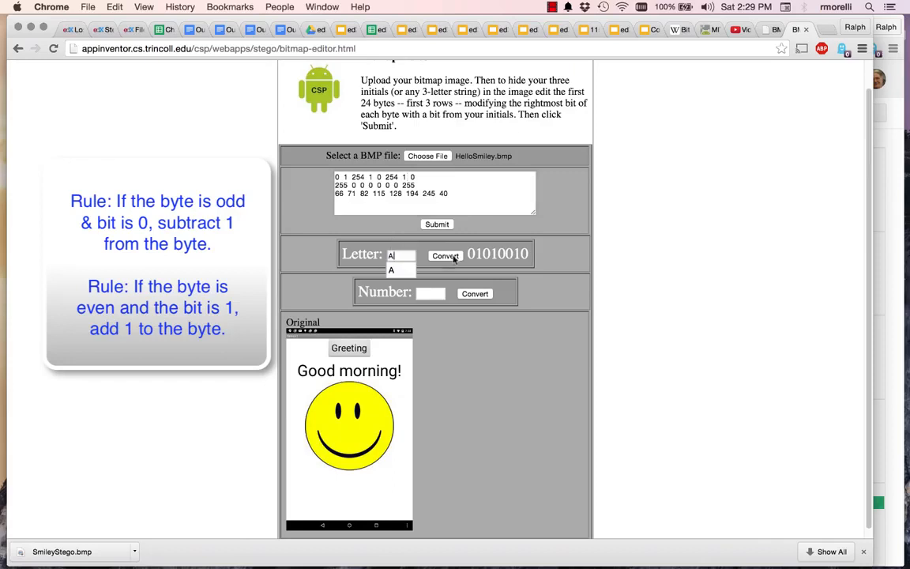
Convert A to 01000001 and edit the second row to begin 254 1, hiding its bits
click(445, 256)
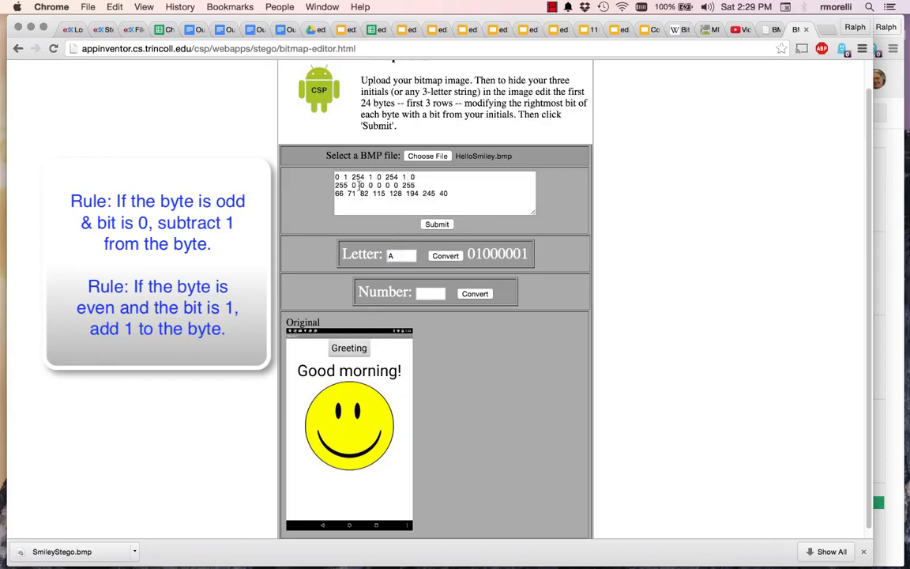
click(430, 293)
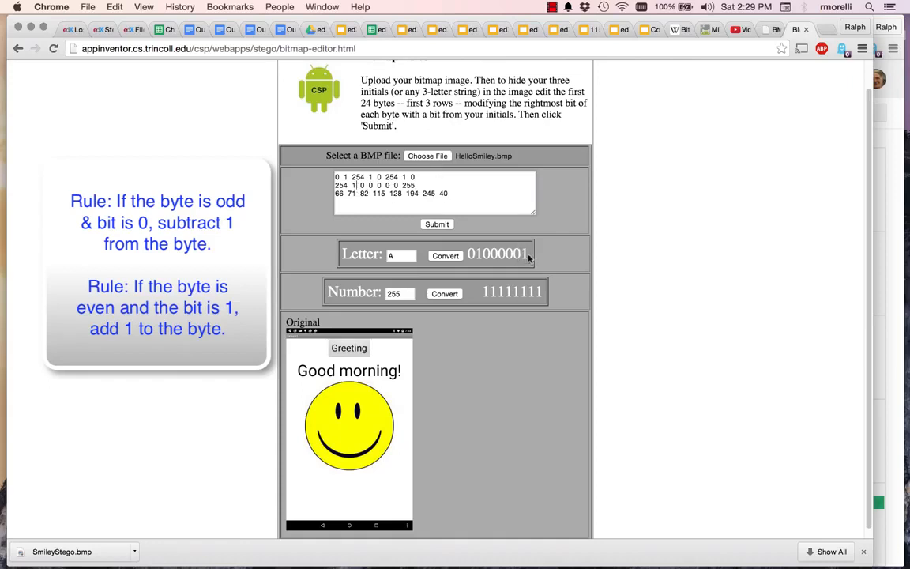
mouse_move(461, 270)
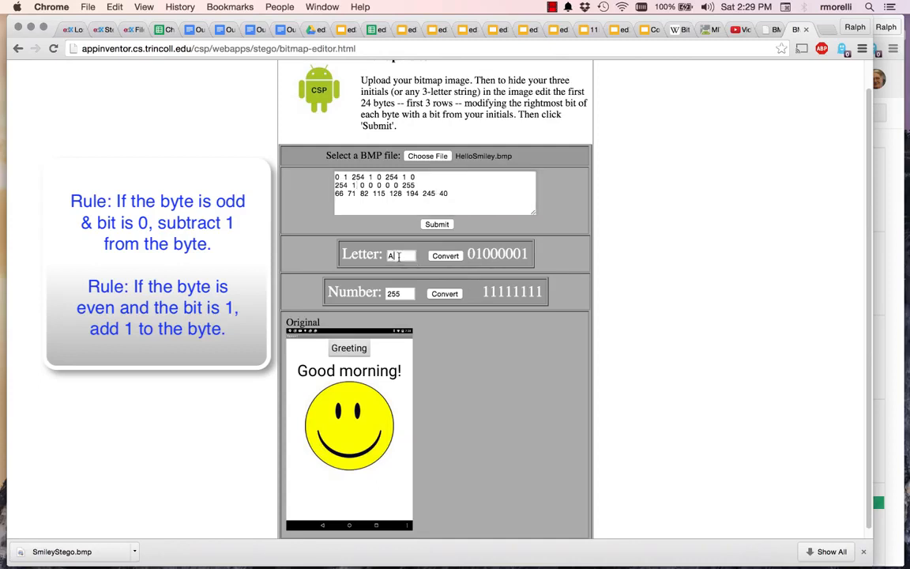
Convert M to 01001101 and adjust the third row's lowest bits to encode it
text(MI)
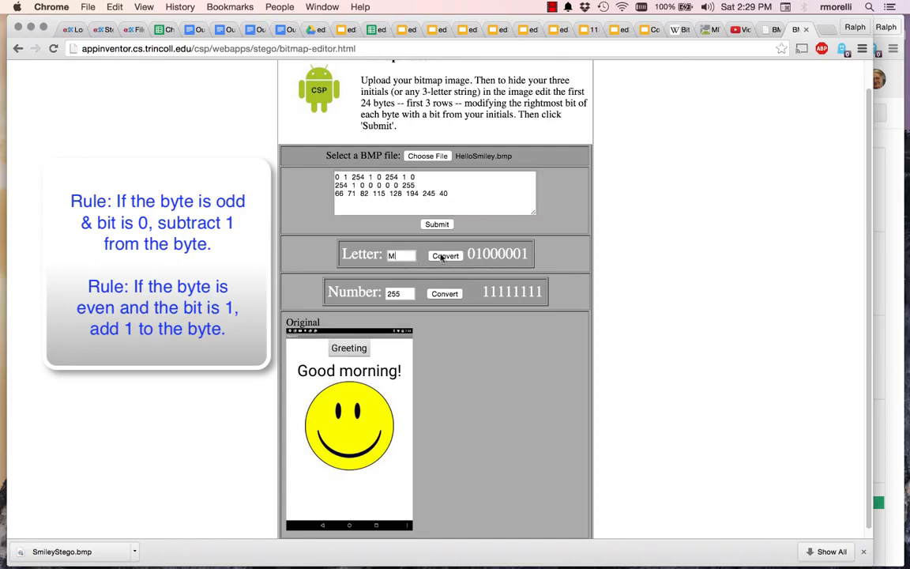
click(446, 255)
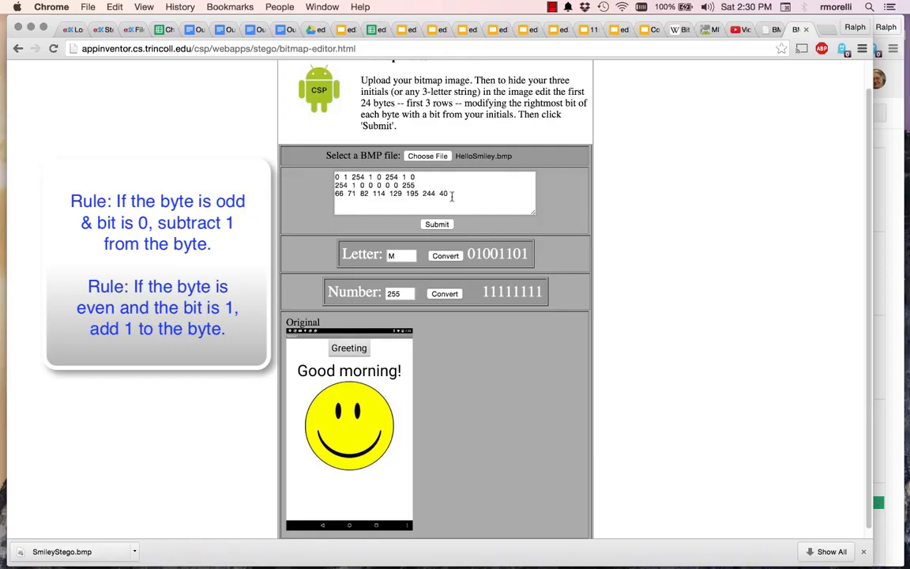
text(1)
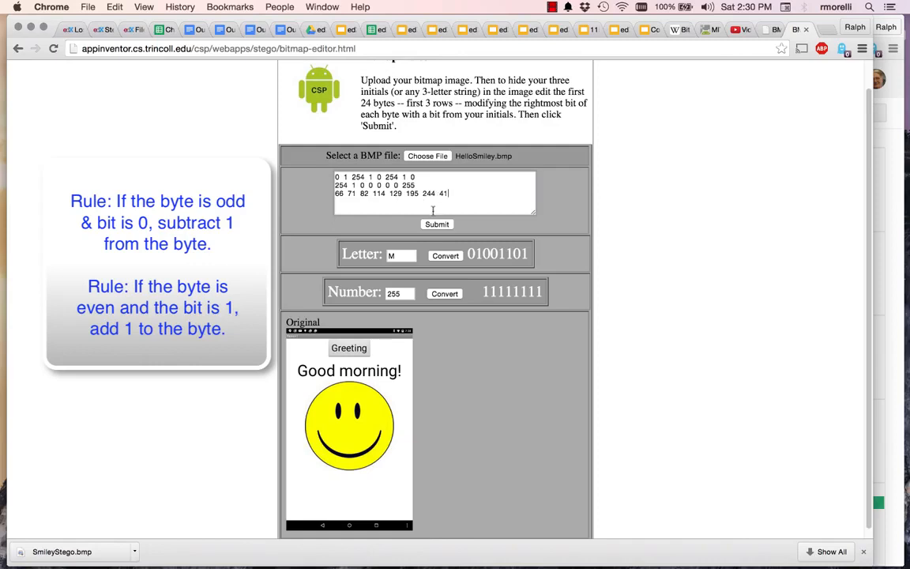
Submit the edited bytes and save the resulting stego image as SmileyStego2.bmp
click(436, 224)
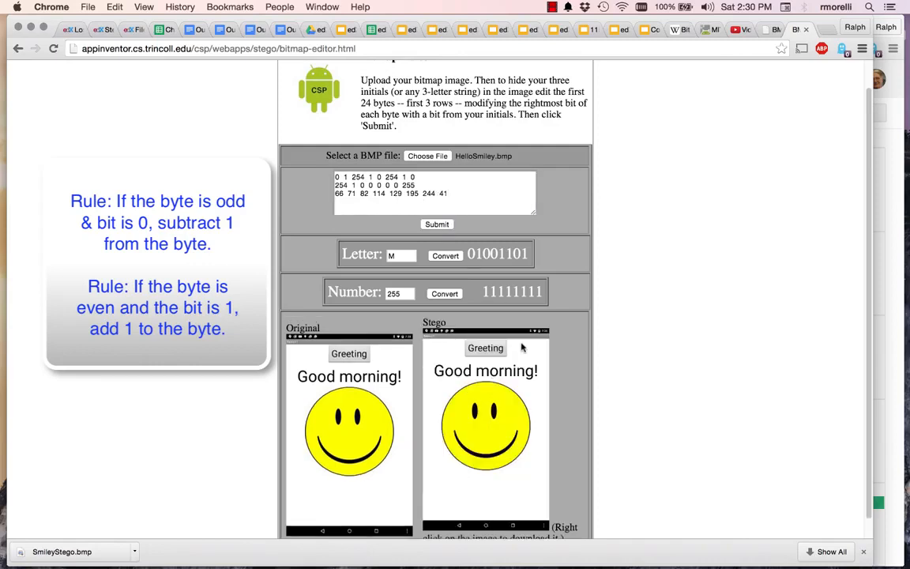
scroll(down, 3)
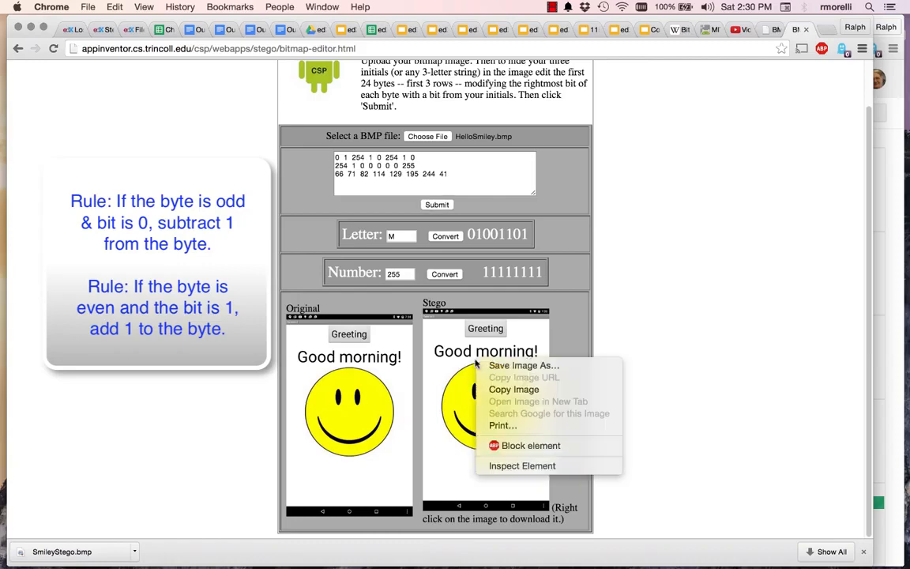
click(525, 364)
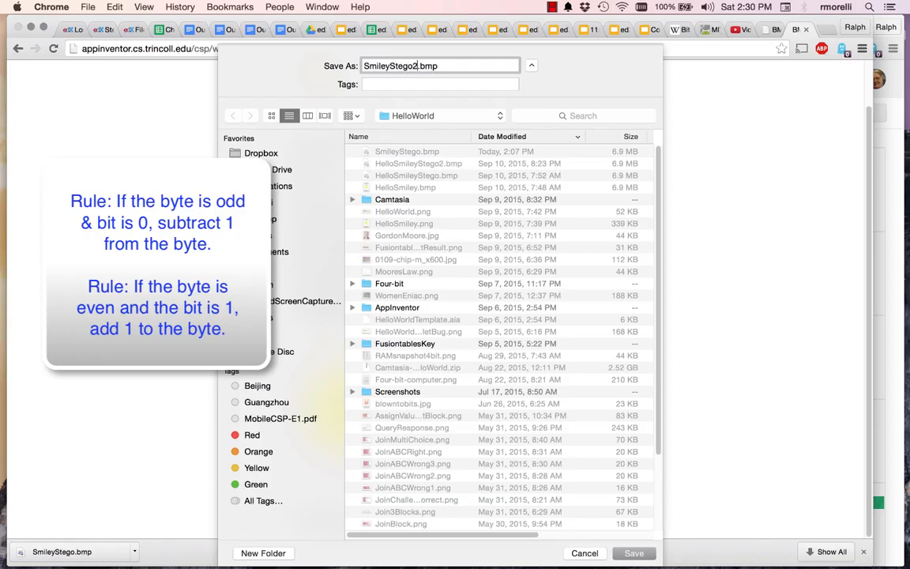
click(633, 553)
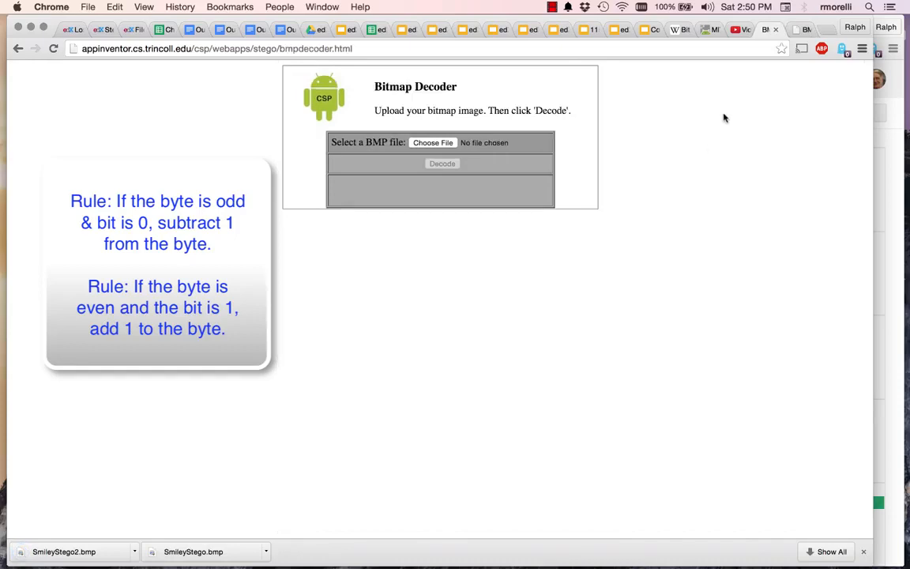
mouse_move(429, 151)
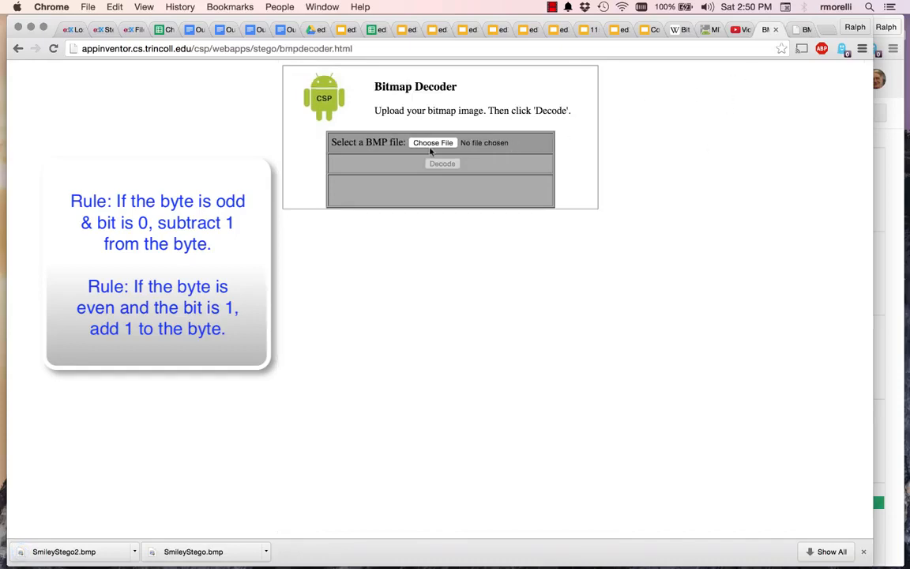
Load SmileyStego2.bmp into the Bitmap Decoder via Choose File
click(432, 142)
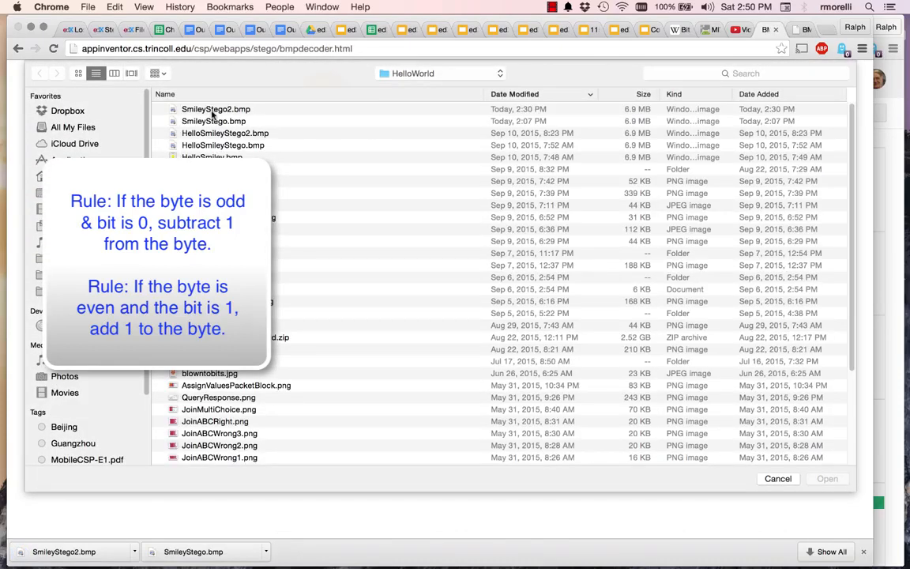
click(215, 109)
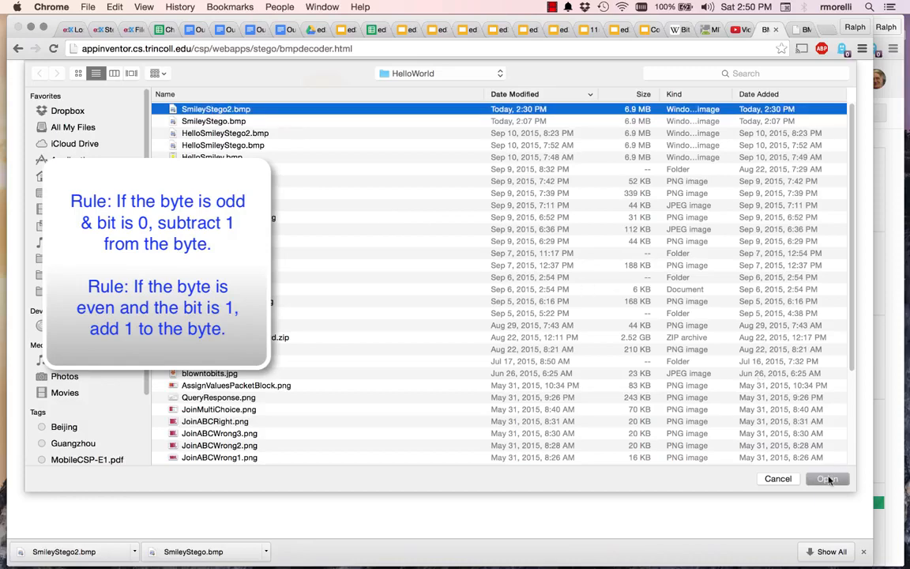
click(826, 479)
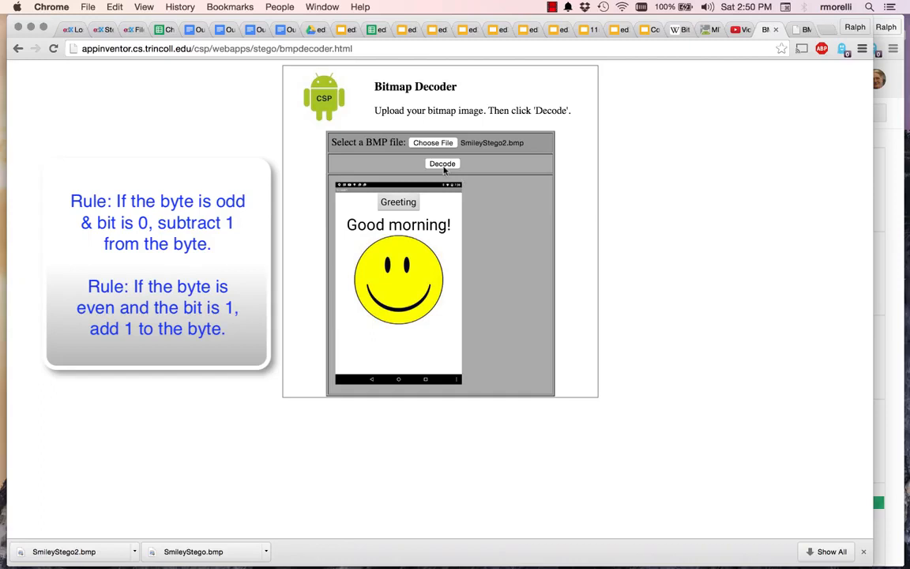
Decode SmileyStego2.bmp to reveal the hidden letters R A M
click(442, 163)
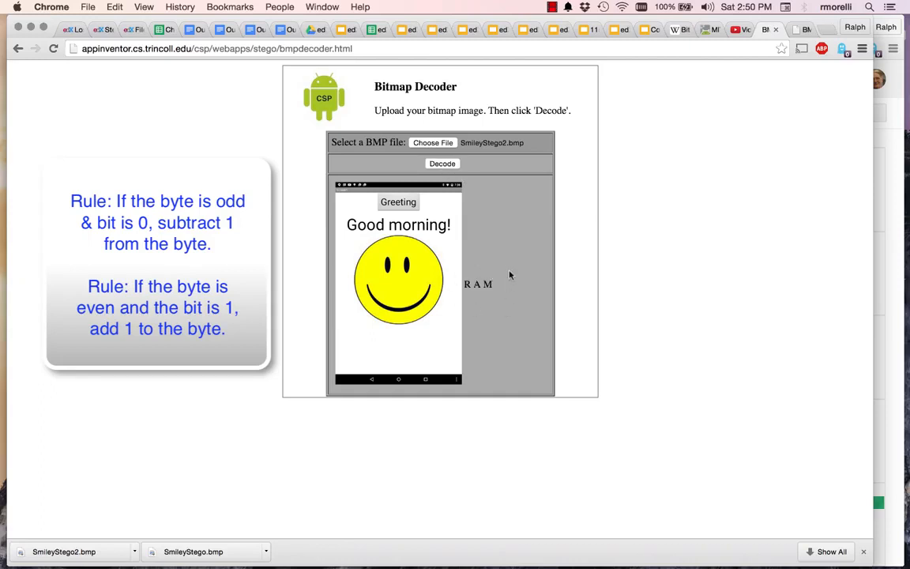
mouse_move(719, 196)
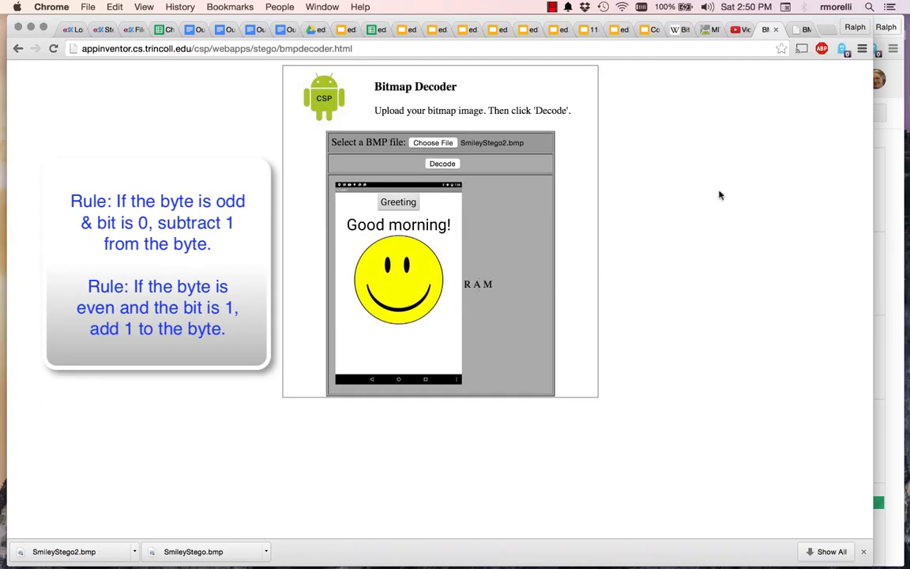
mouse_move(493, 283)
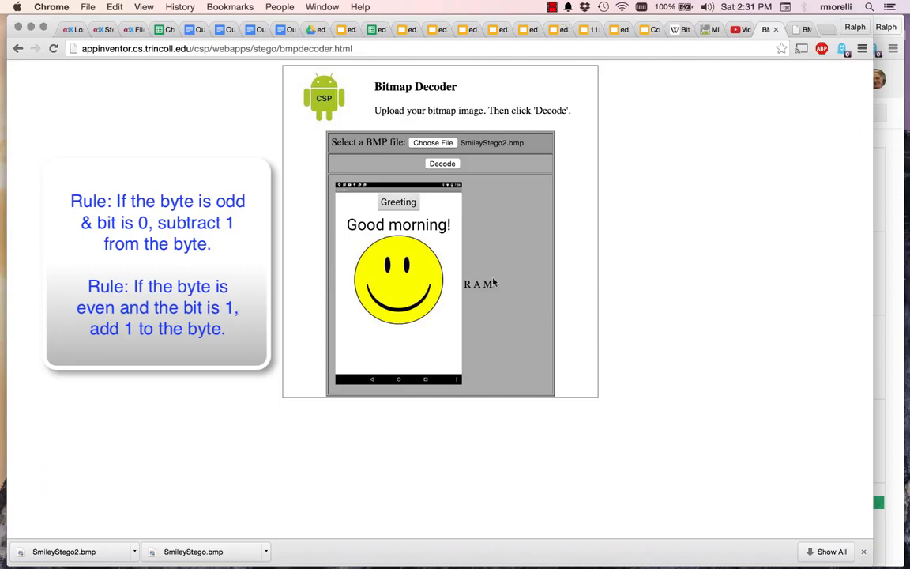